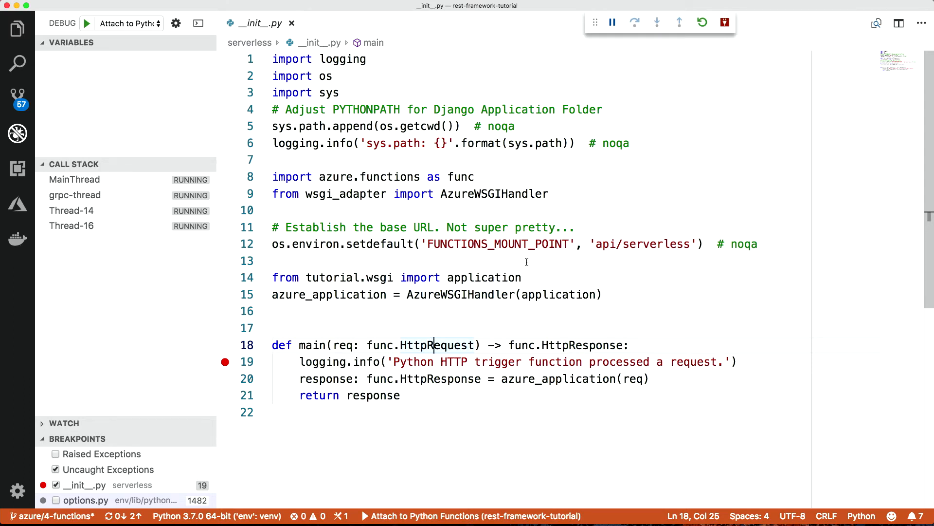
mouse_move(484, 336)
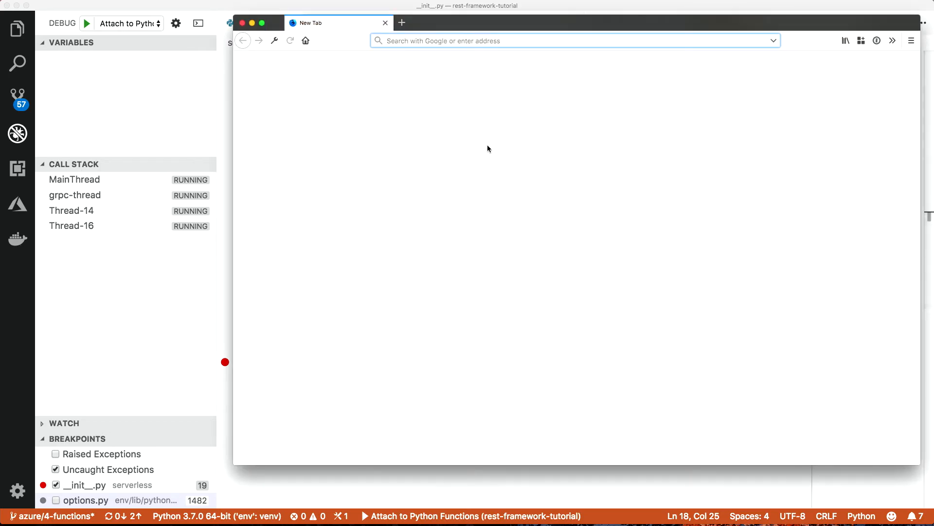
Request 127.0.0.1:8000/api/serverless/ in a new Firefox tab while the debugger waits.
type("127.0.0.1:8000/api/se")
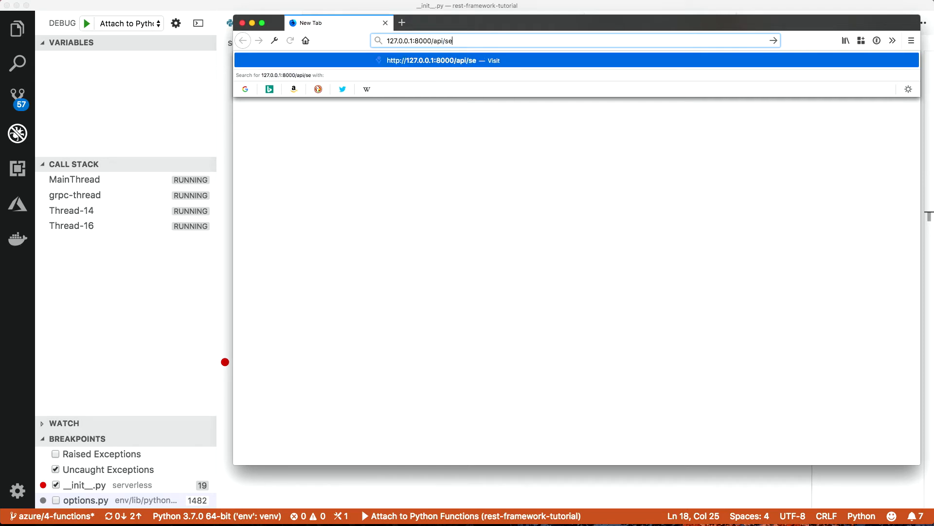
type("rverless/")
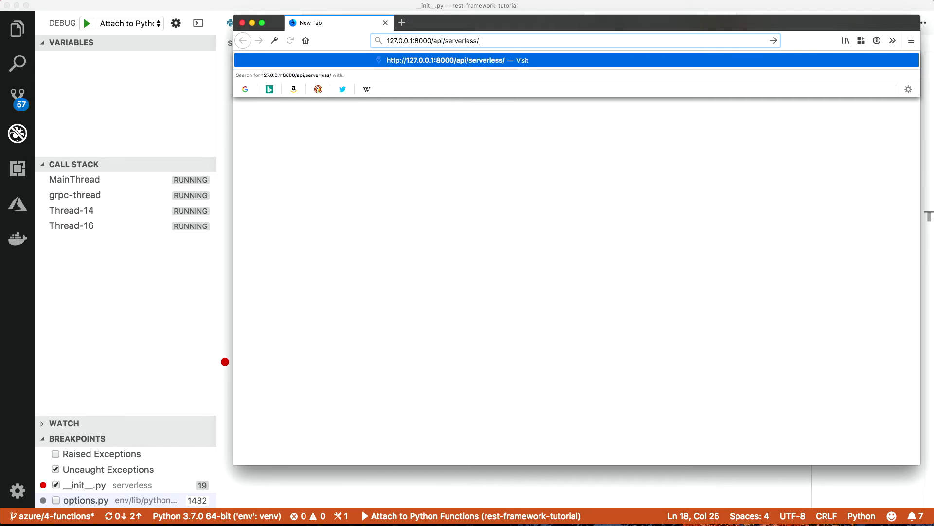
key("Return")
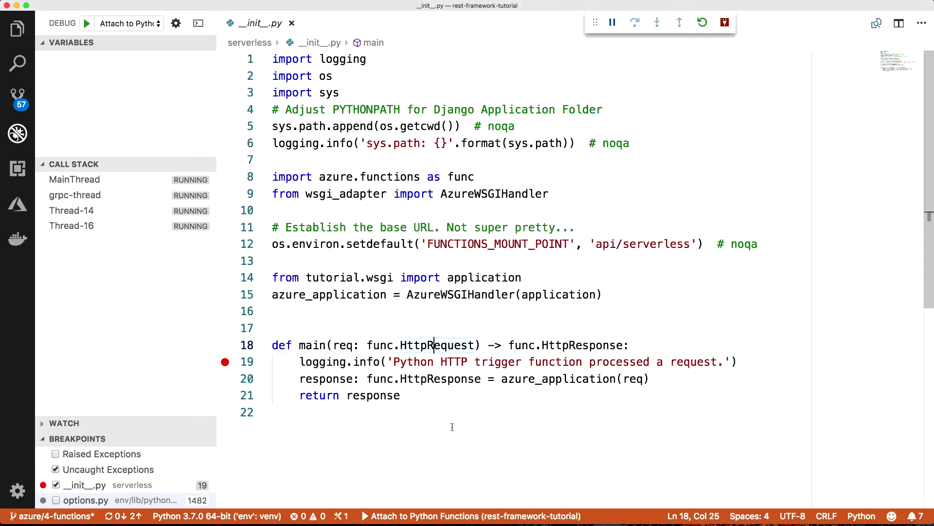
mouse_move(394, 456)
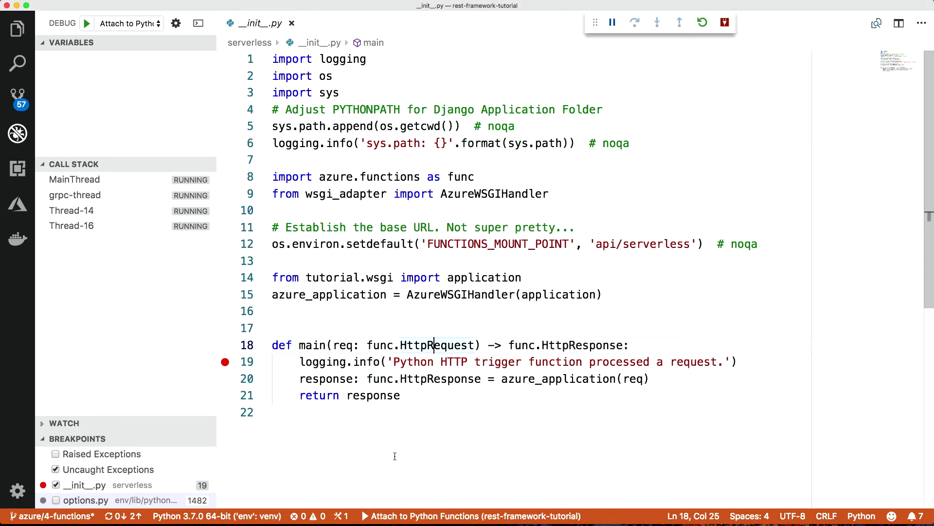
From the main breakpoint, step over the logging line and into the azure_application call.
left_click(430, 222)
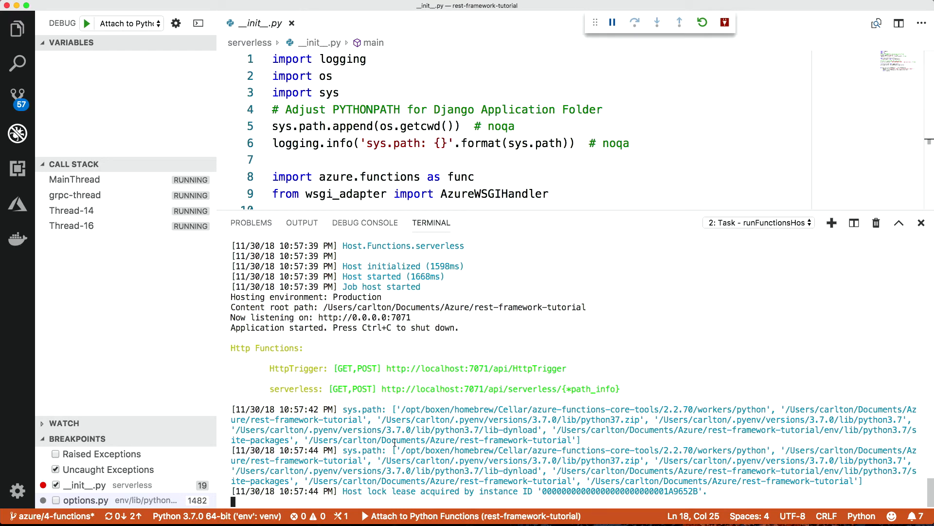
mouse_move(428, 389)
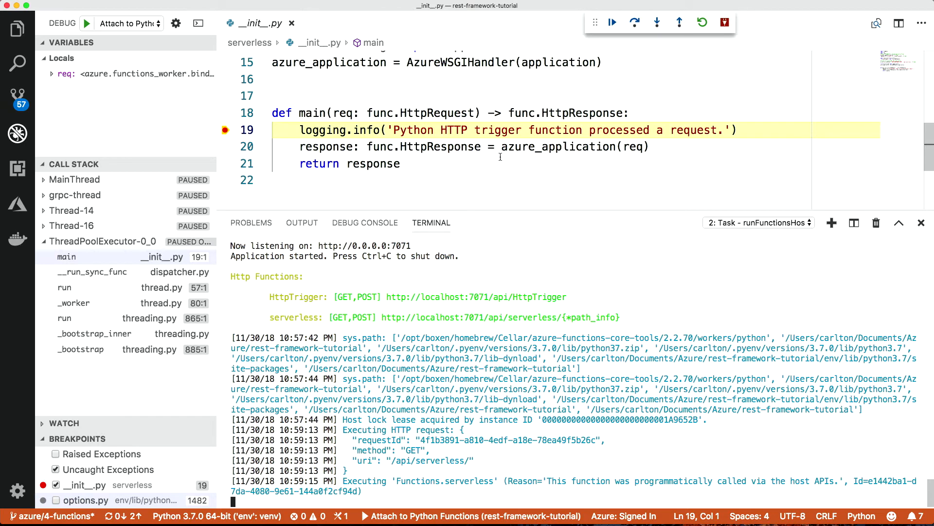
mouse_move(304, 143)
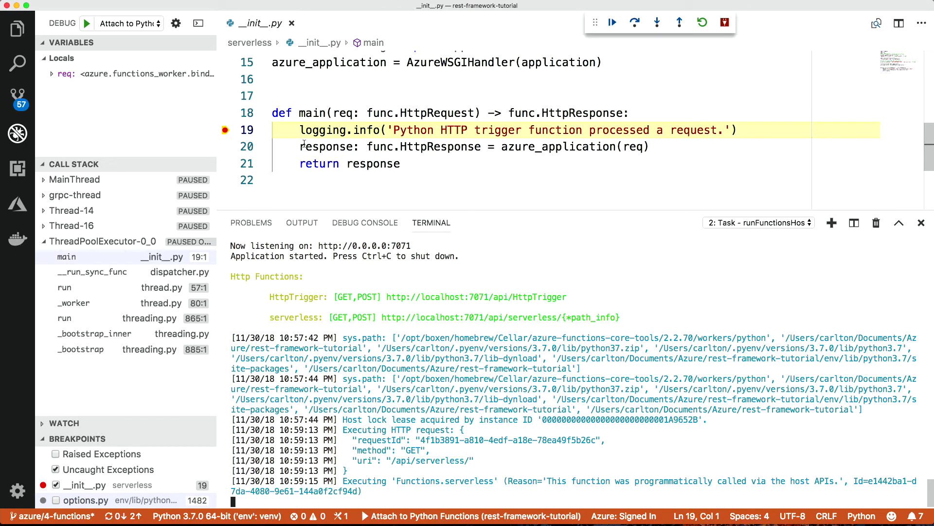
mouse_move(437, 170)
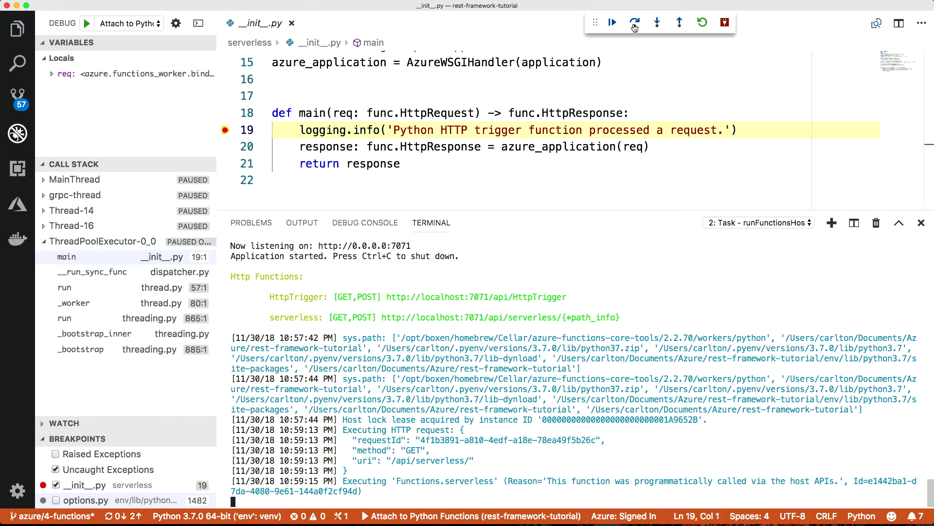
left_click(634, 23)
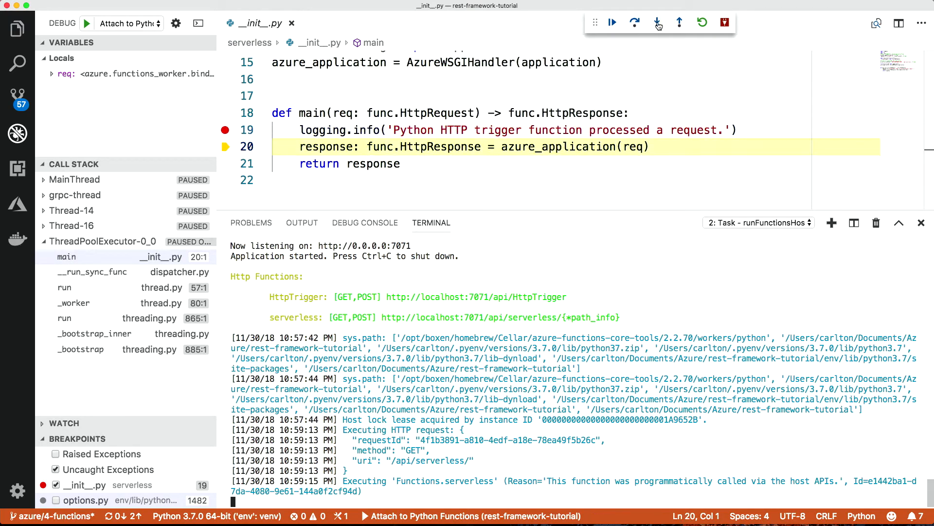
left_click(658, 22)
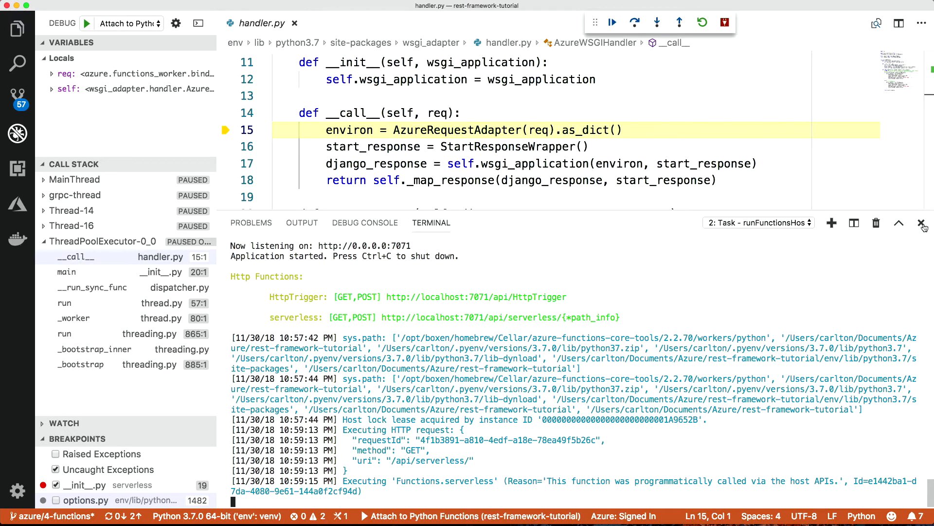
Step over the environ and start_response lines in handler.py, stopping at line 17's Django call.
left_click(923, 222)
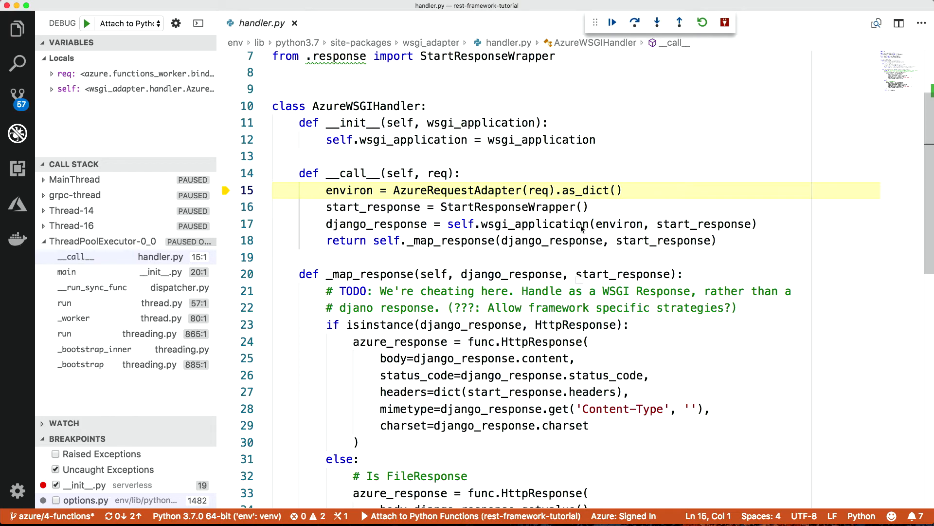
mouse_move(455, 189)
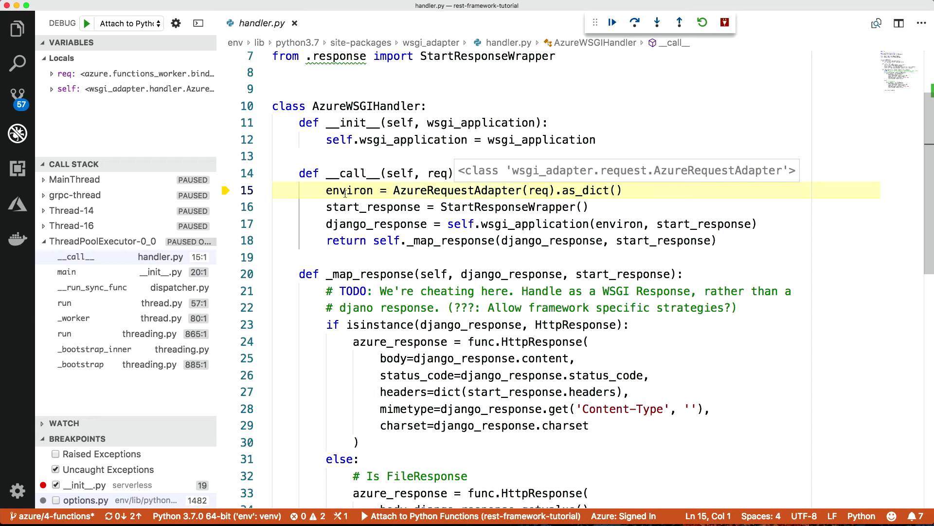
mouse_move(343, 178)
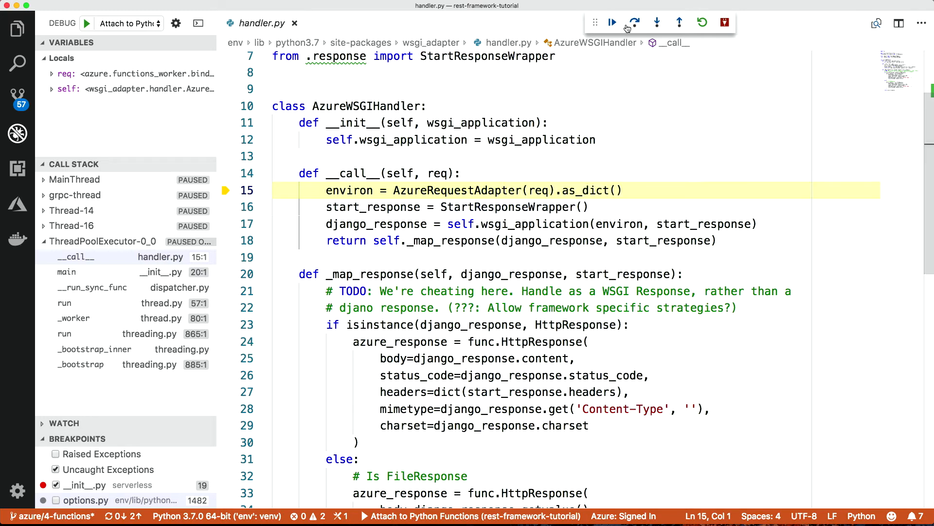
left_click(634, 23)
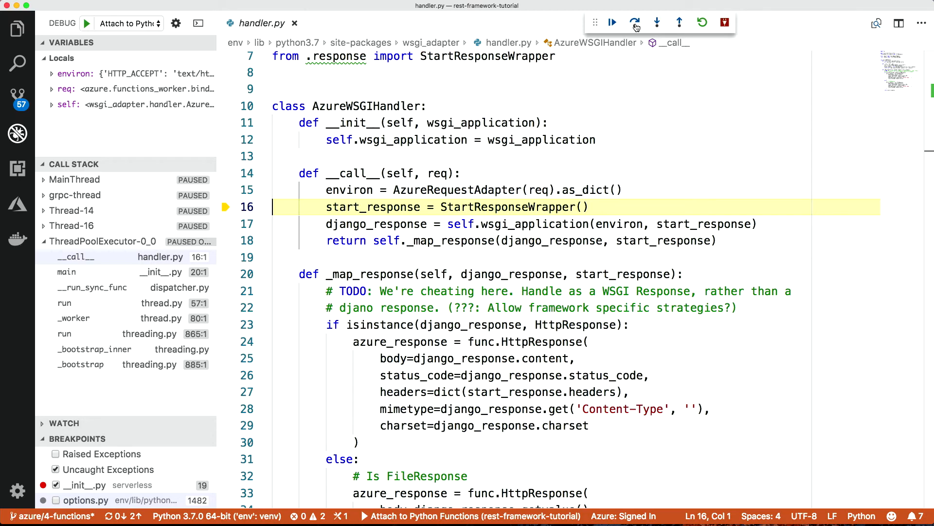
left_click(635, 23)
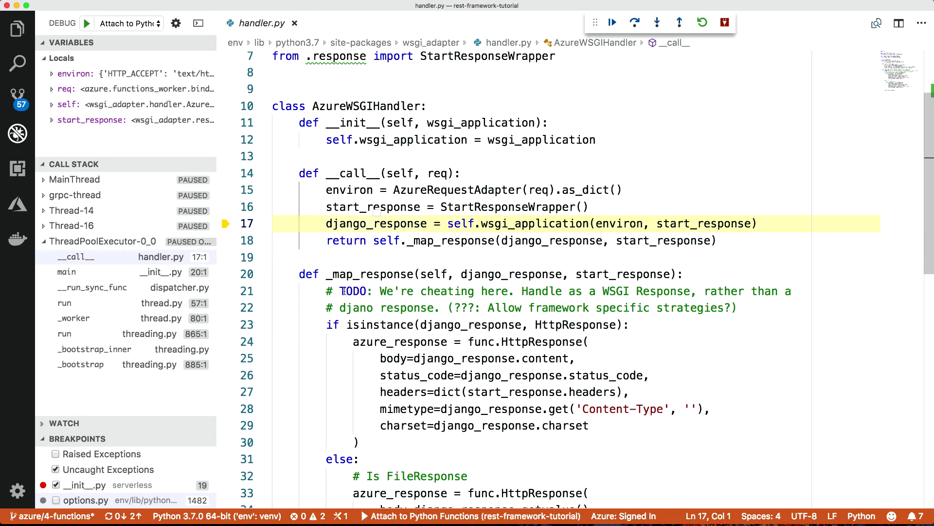
left_click(431, 222)
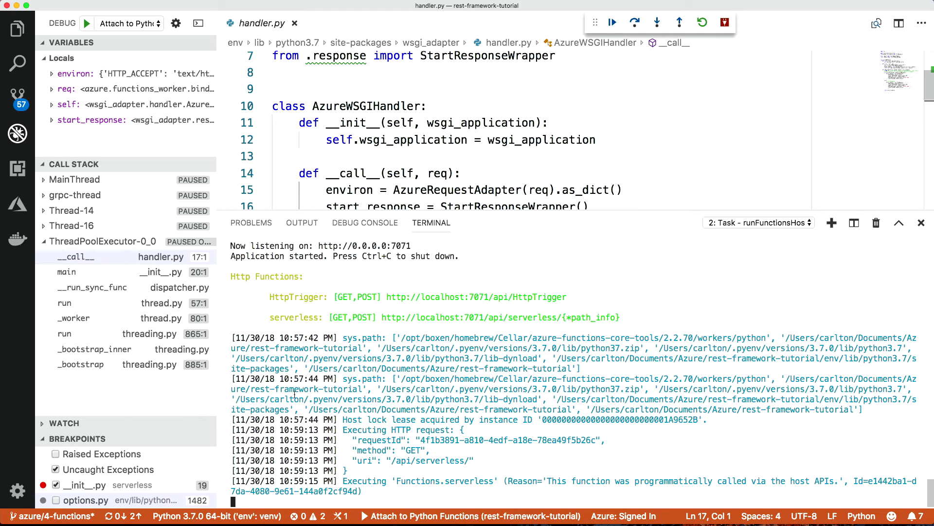
Run the Django call and evaluate django_response in the Debug Console, showing a 200 text/html response.
left_click(365, 221)
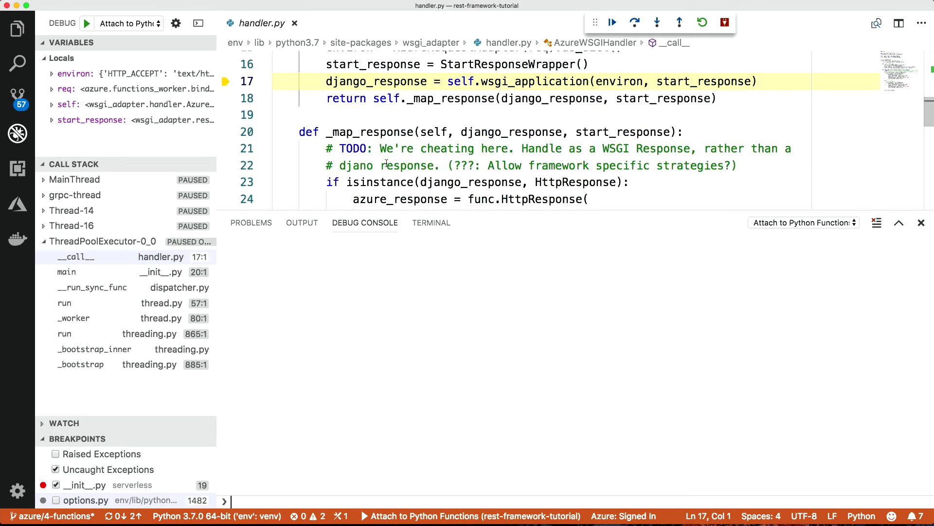
type("dajn")
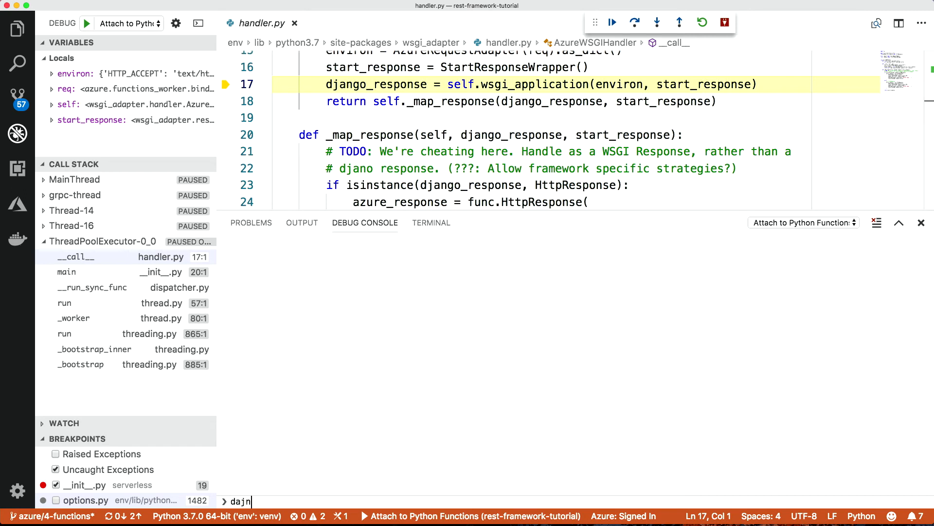
key("Backspace")
type("jango_responise")
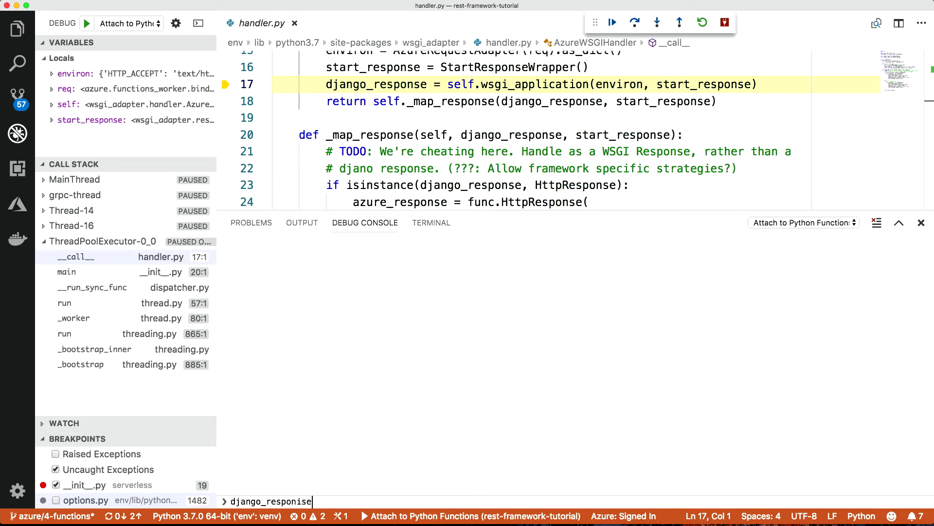
key("Return")
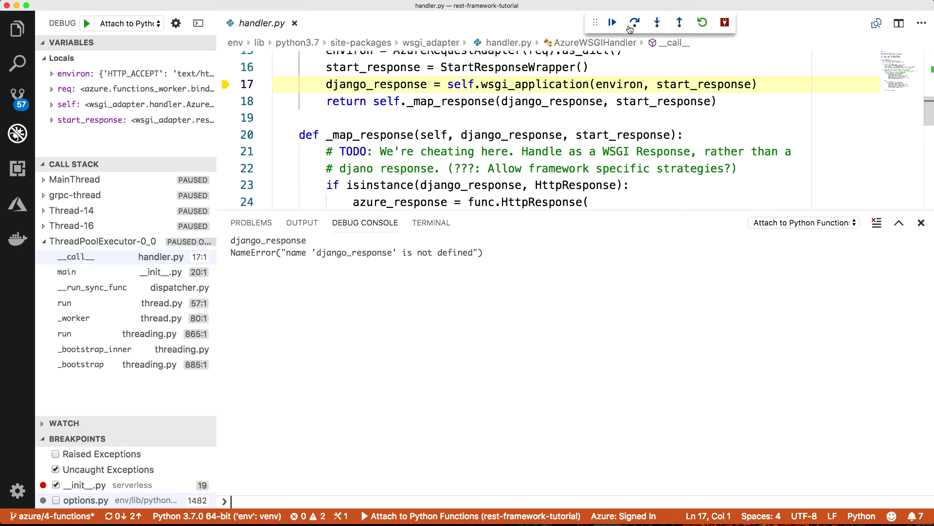
left_click(613, 23)
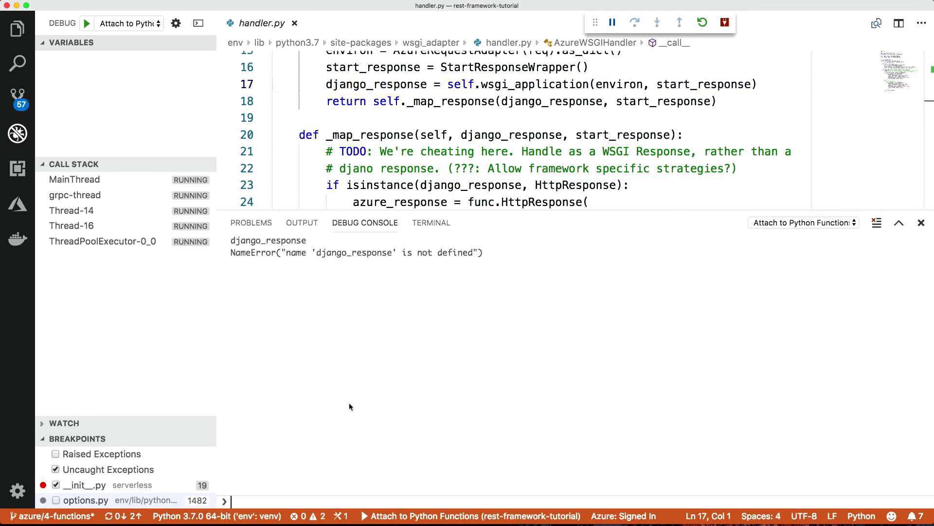
left_click(635, 23)
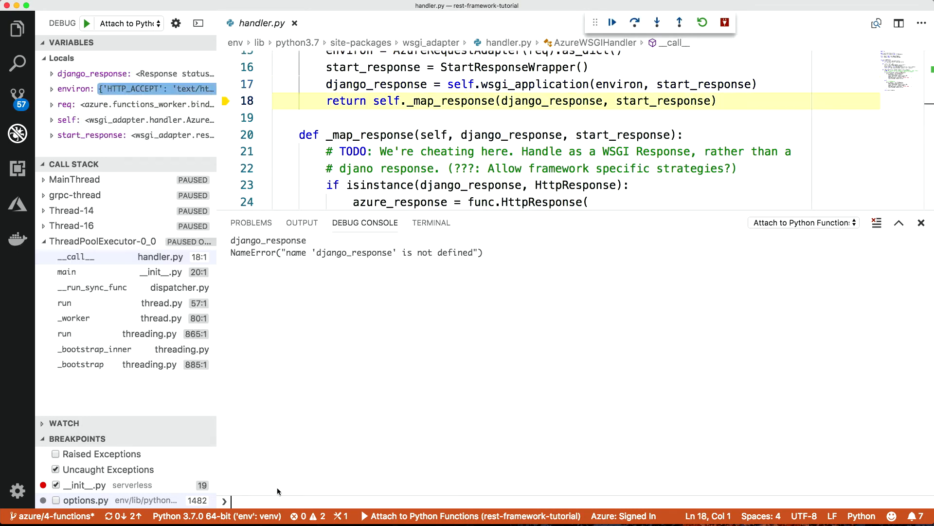
type("djan")
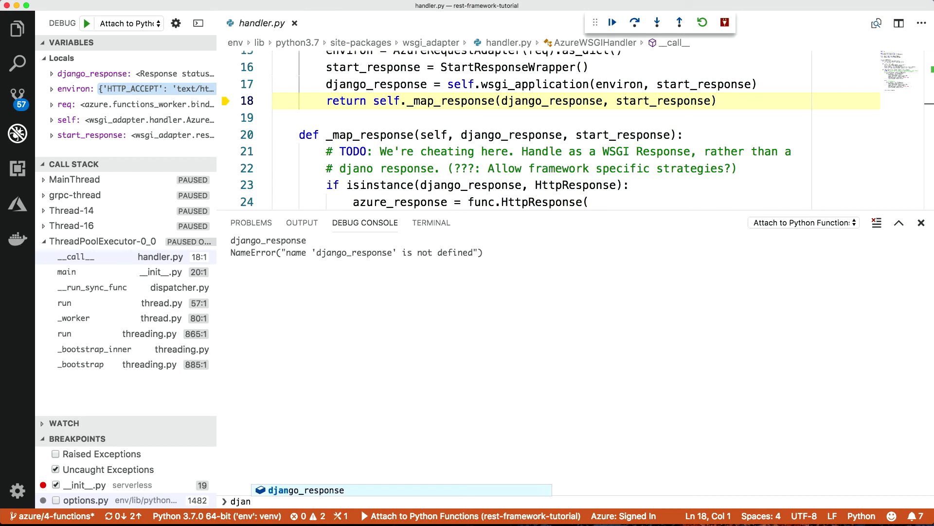
key("Return")
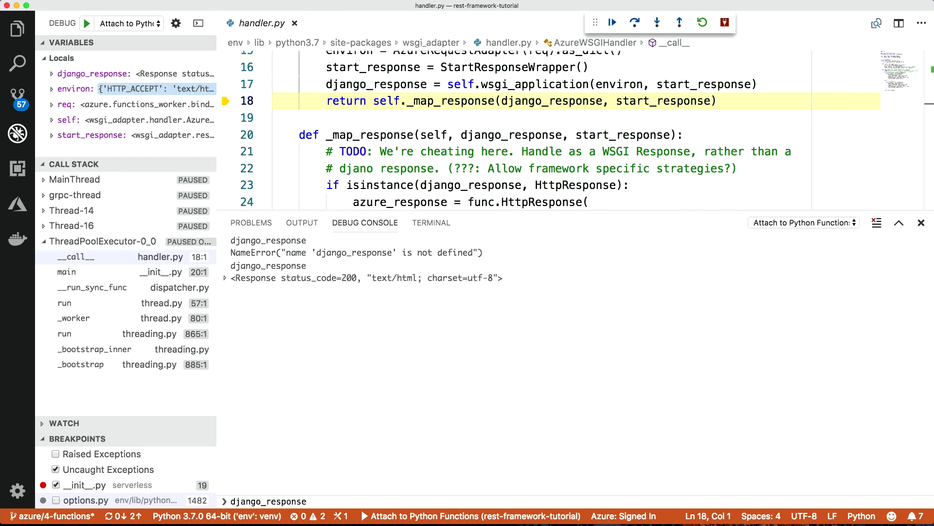
Evaluate django_response.charset ('utf-8') and django_response.content (HTML bytes).
type("ch")
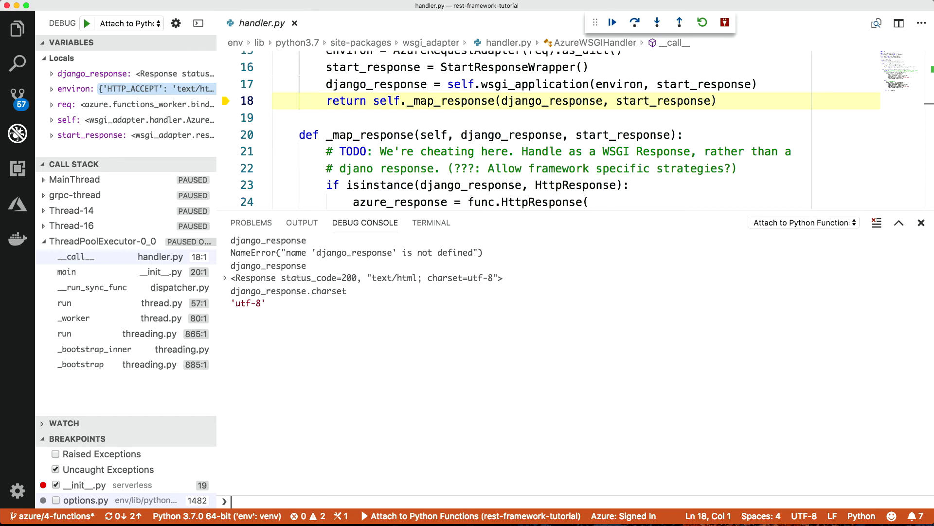
type("django_response.c")
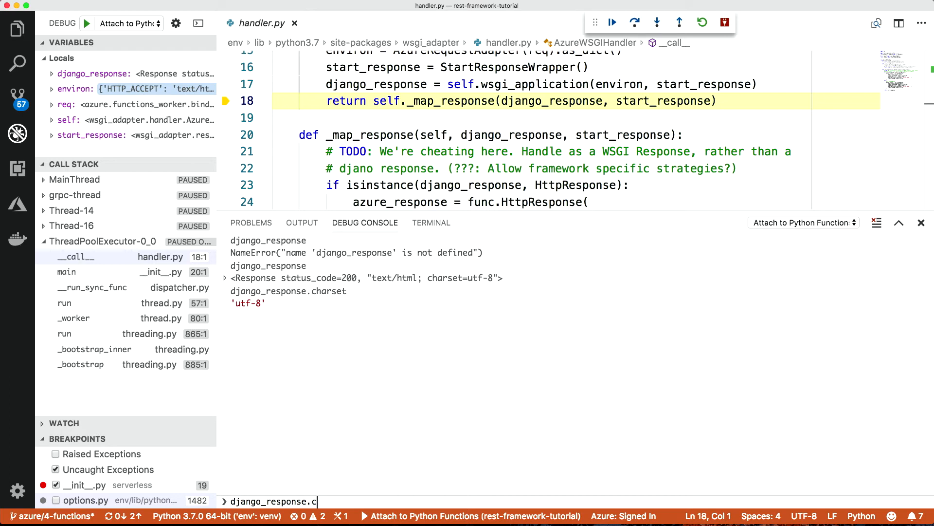
key("Return")
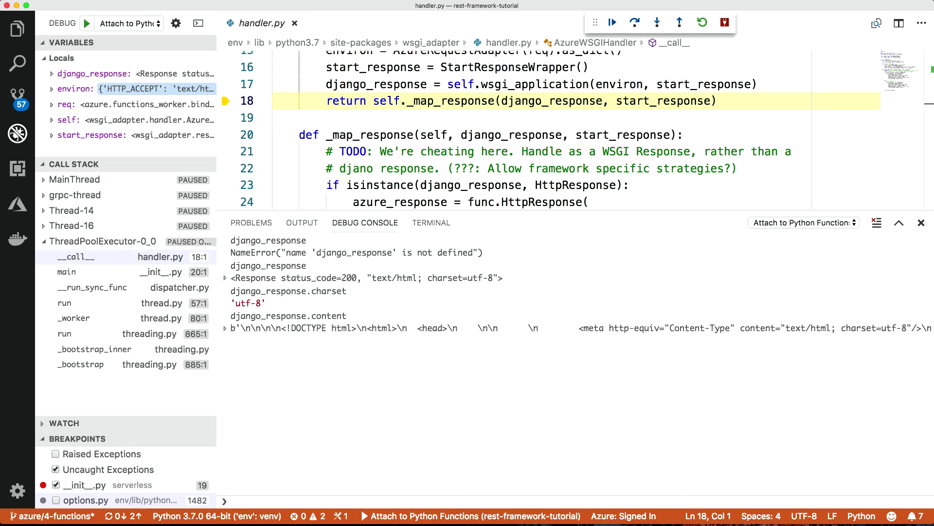
mouse_move(432, 222)
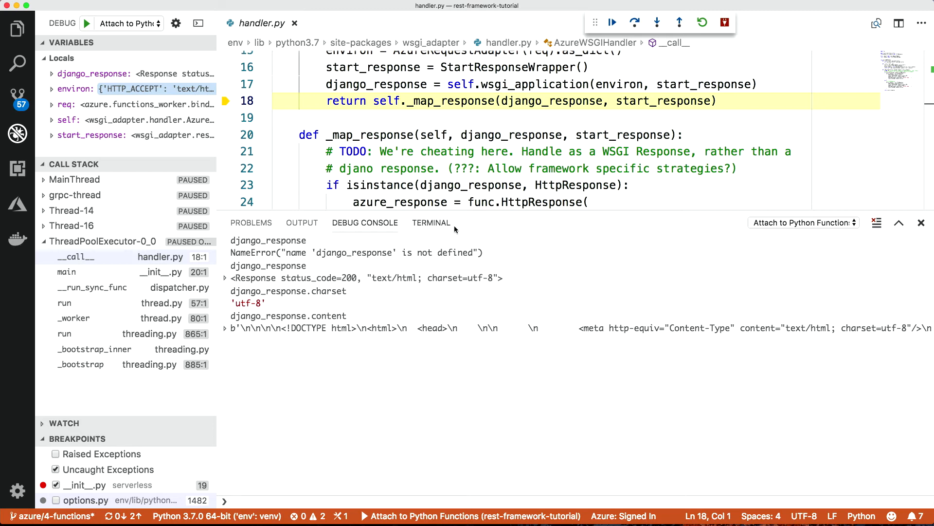
mouse_move(611, 22)
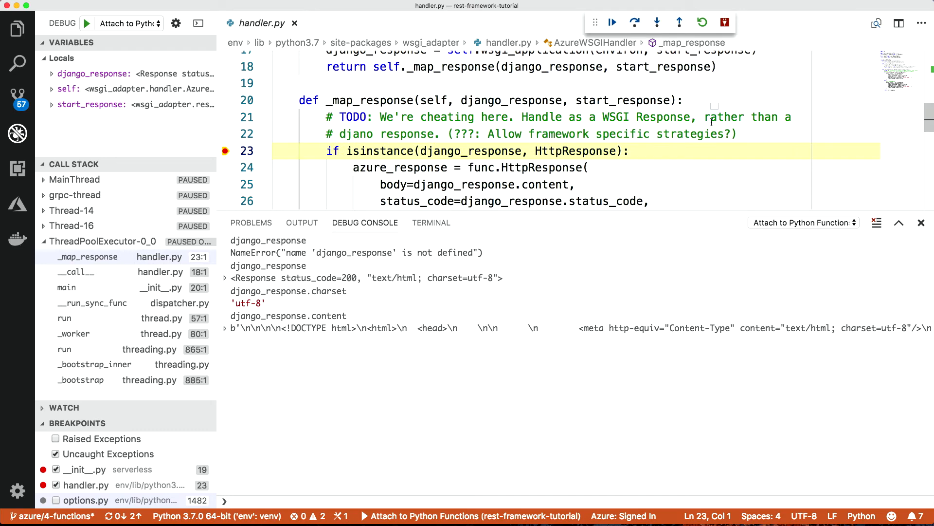
Scroll handler.py around _map_response while stopping at line 23 and clearing breakpoints.
scroll("down", 3)
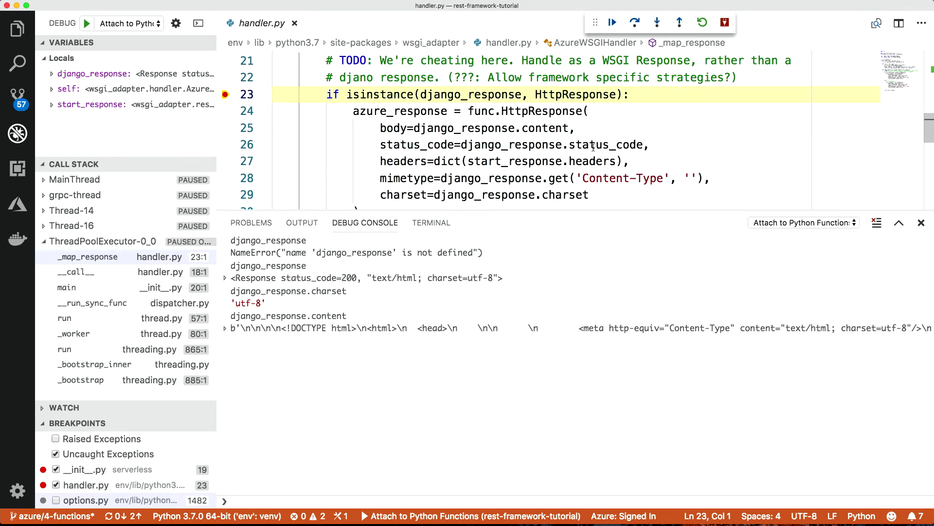
scroll("up", 3)
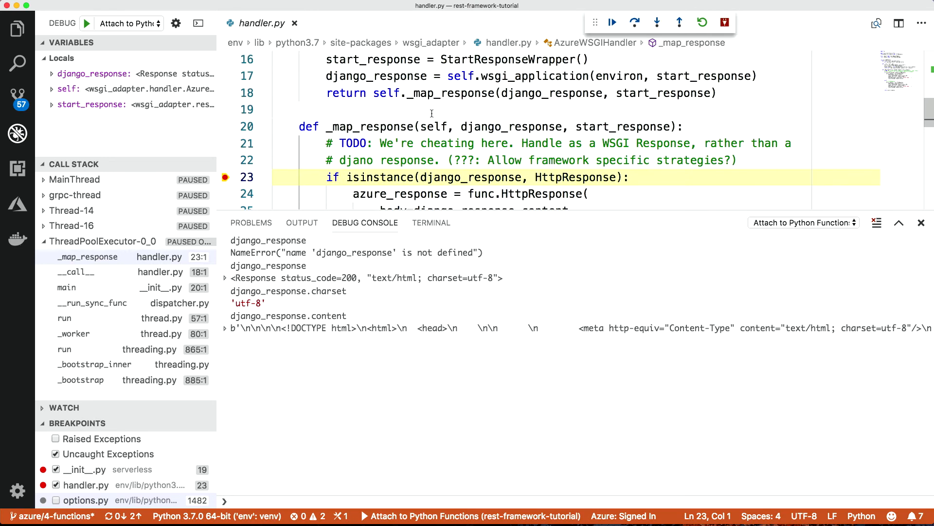
mouse_move(434, 94)
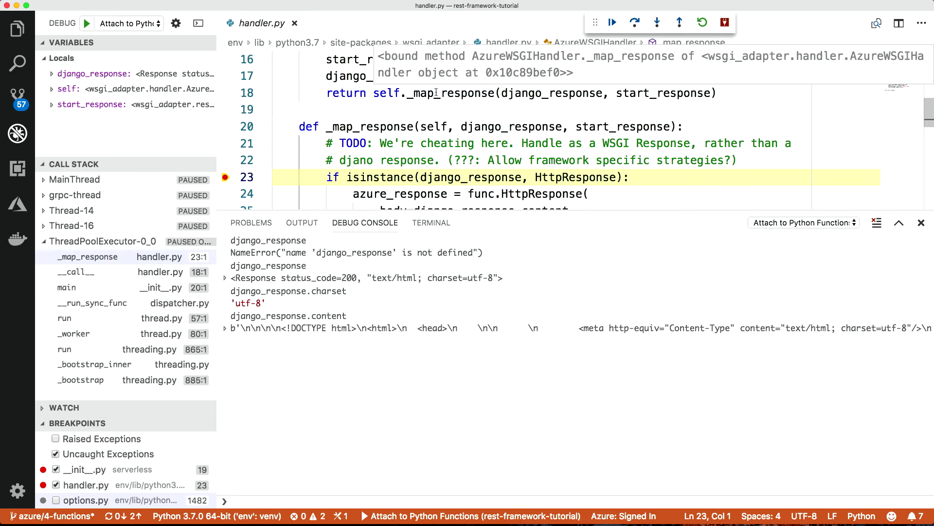
mouse_move(444, 105)
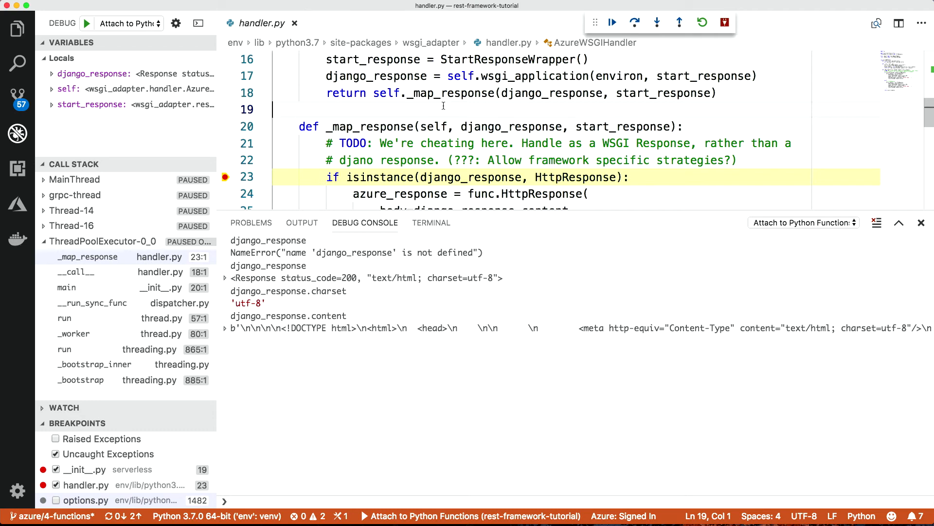
scroll("down", 3)
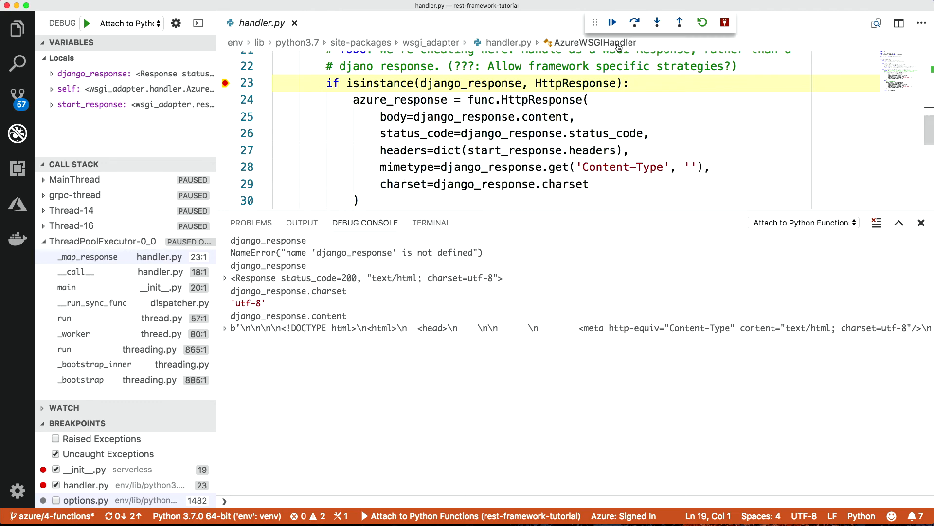
mouse_move(612, 22)
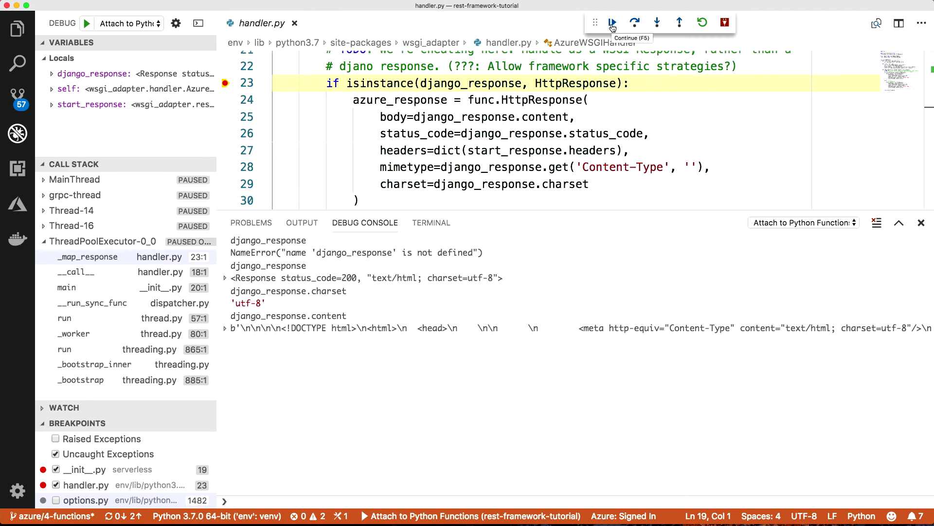
mouse_move(148, 415)
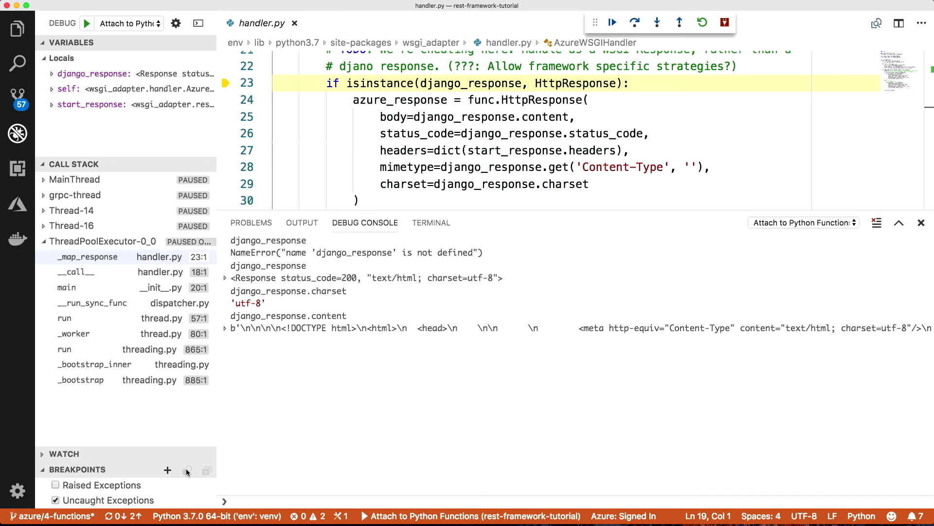
mouse_move(389, 467)
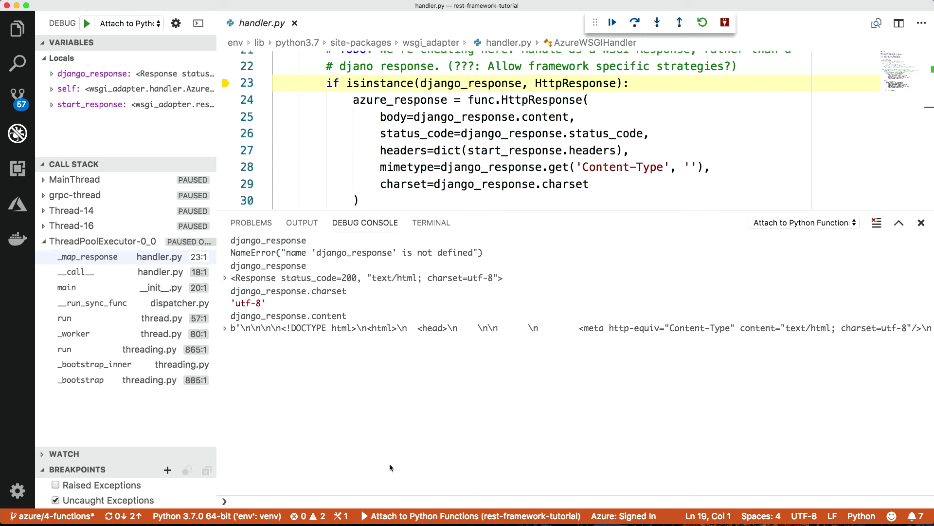
Step out of _map_response and __call__ back to main in __init__.py, then continue execution.
left_click(922, 222)
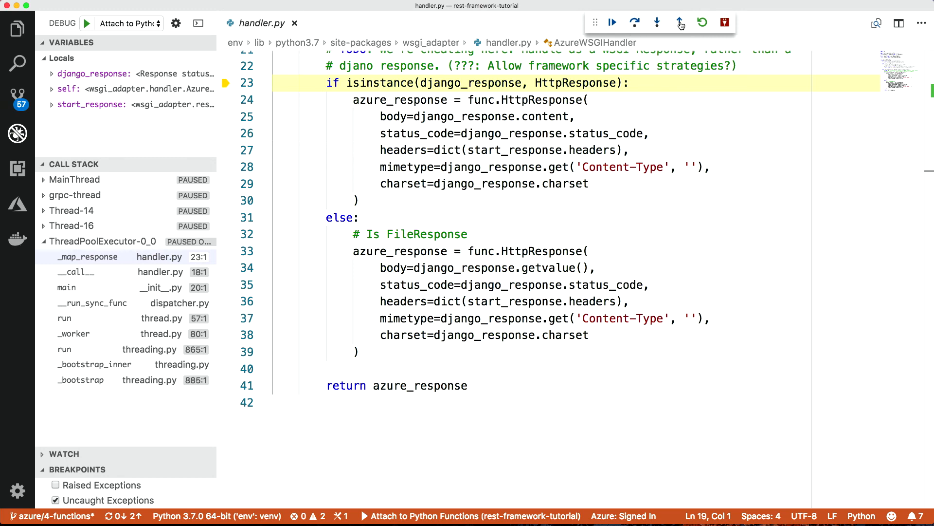
left_click(679, 23)
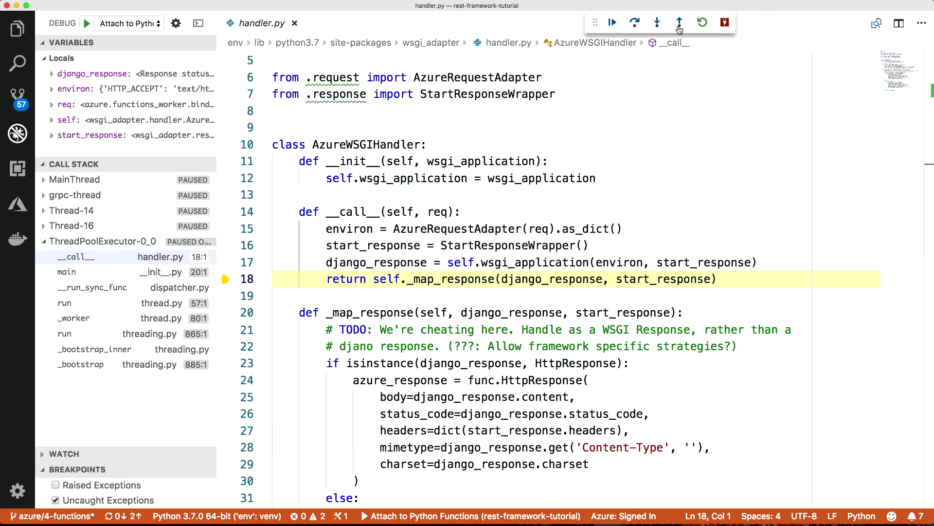
left_click(679, 22)
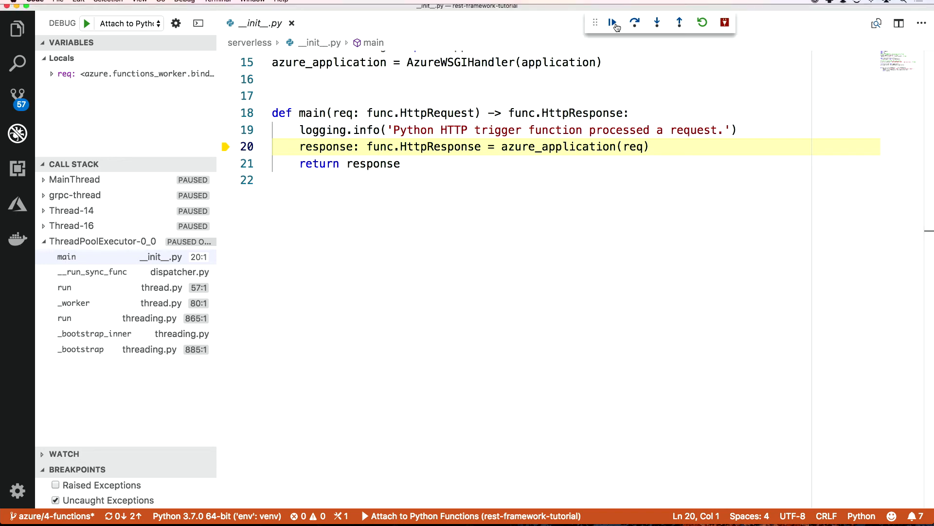
left_click(613, 22)
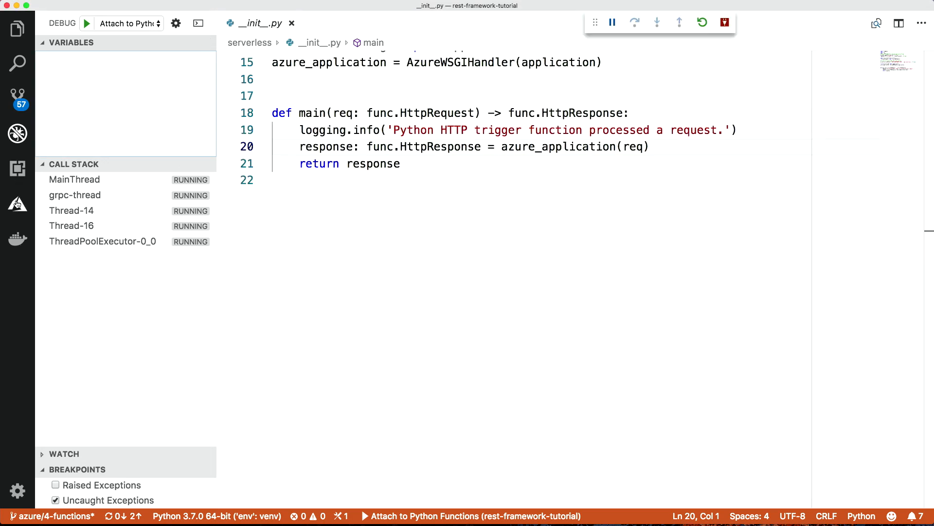
Show the function app's actions, view the HTTP 200 Api Root in Firefox and add a new tab.
right_click(143, 88)
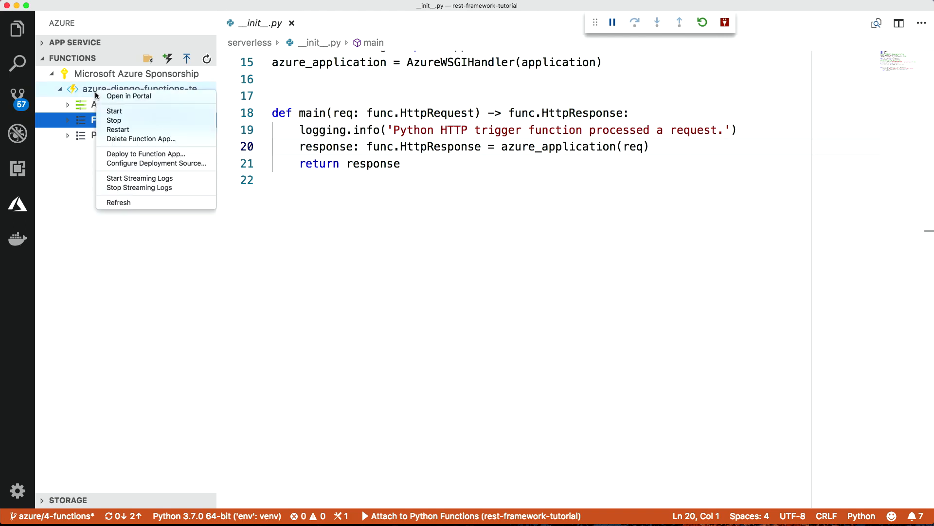
mouse_move(234, 285)
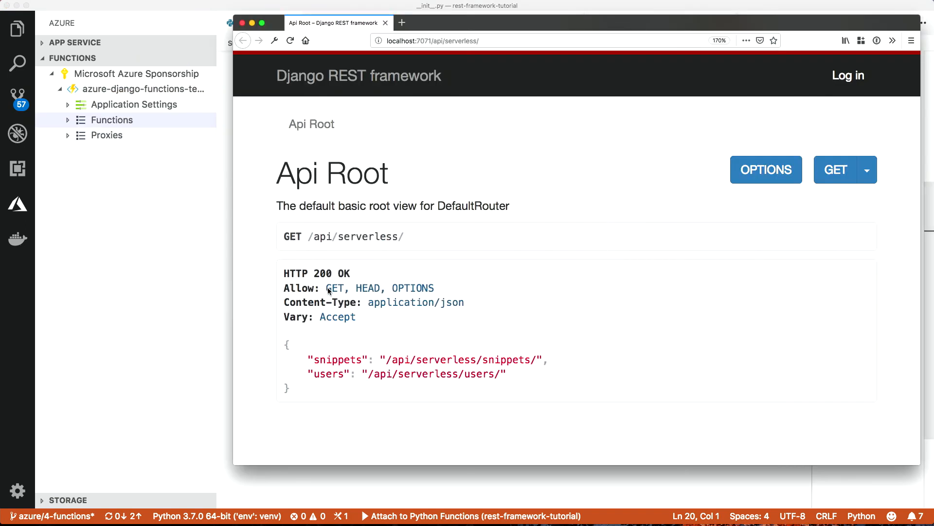
left_click(401, 23)
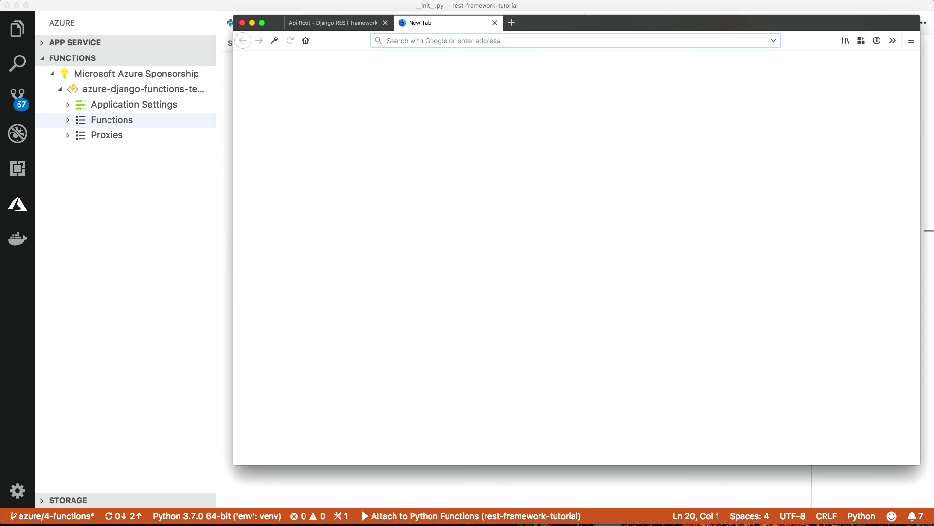